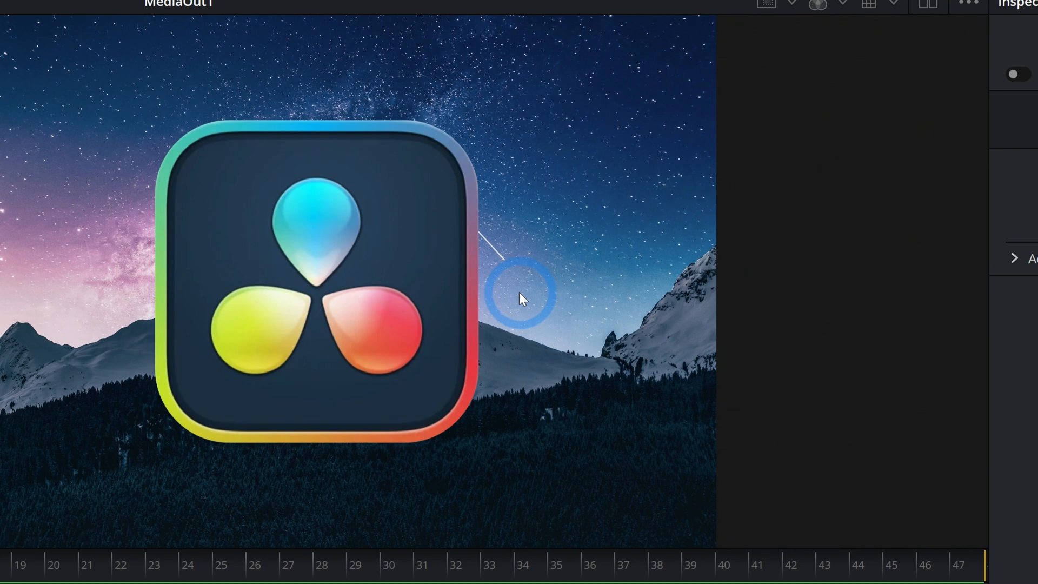
Insert a Resize node with width 32 after the logo, then add a Mosaic Blur node
click(1020, 73)
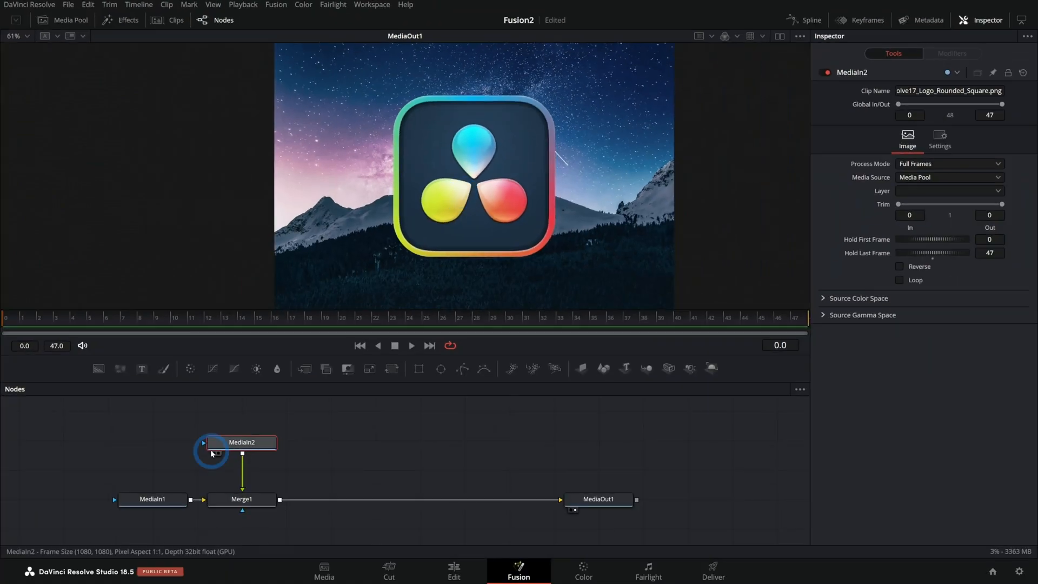
drag(239, 453, 242, 437)
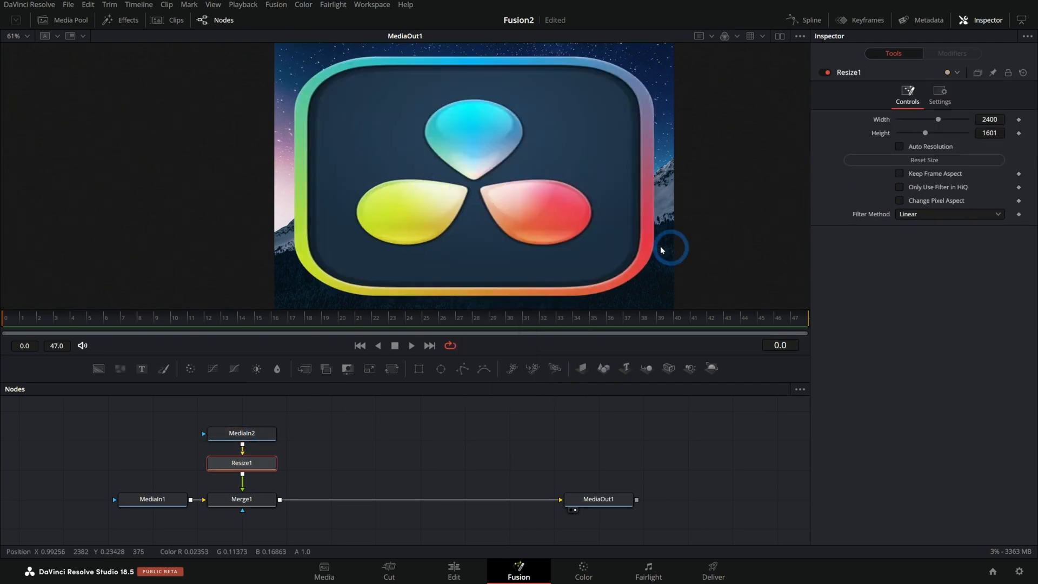
click(990, 119)
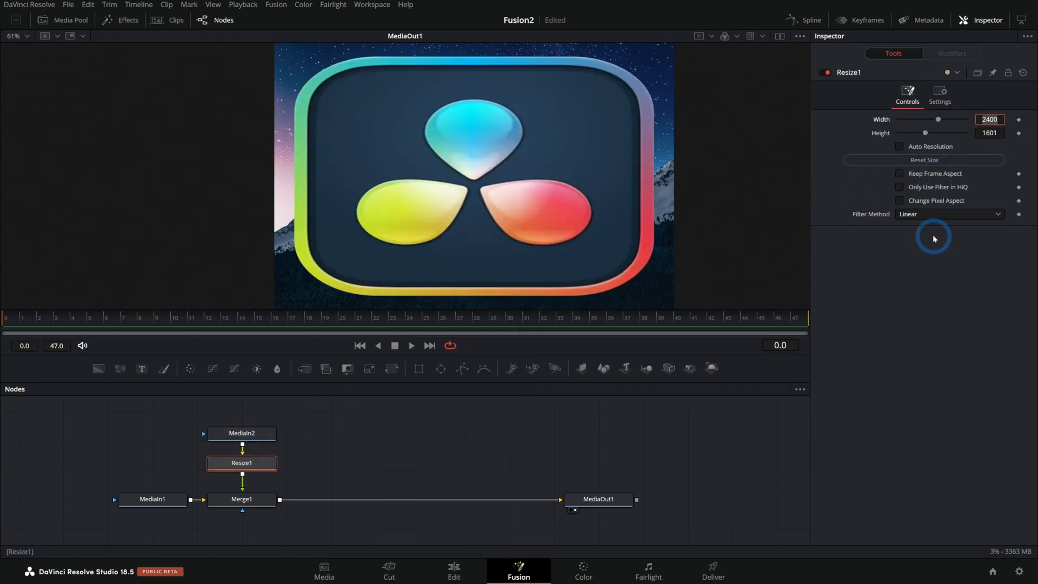
text(32)
text(xf)
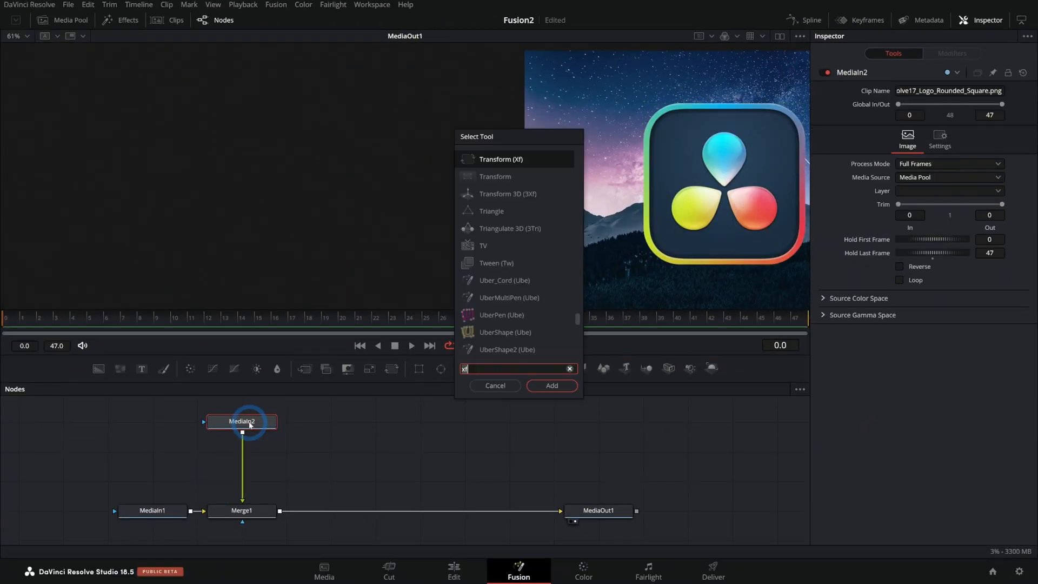
text(mosaic)
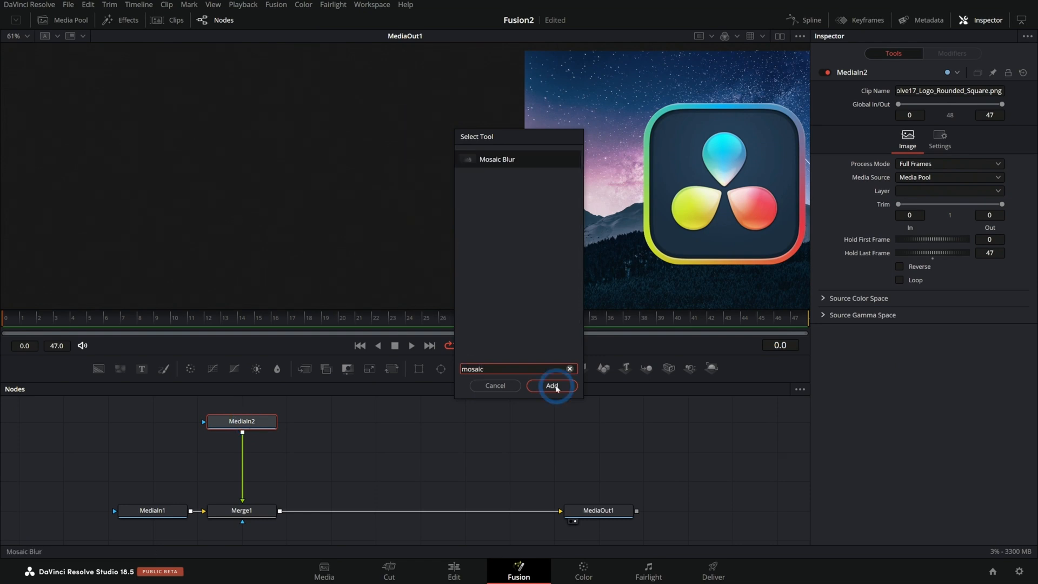
click(552, 386)
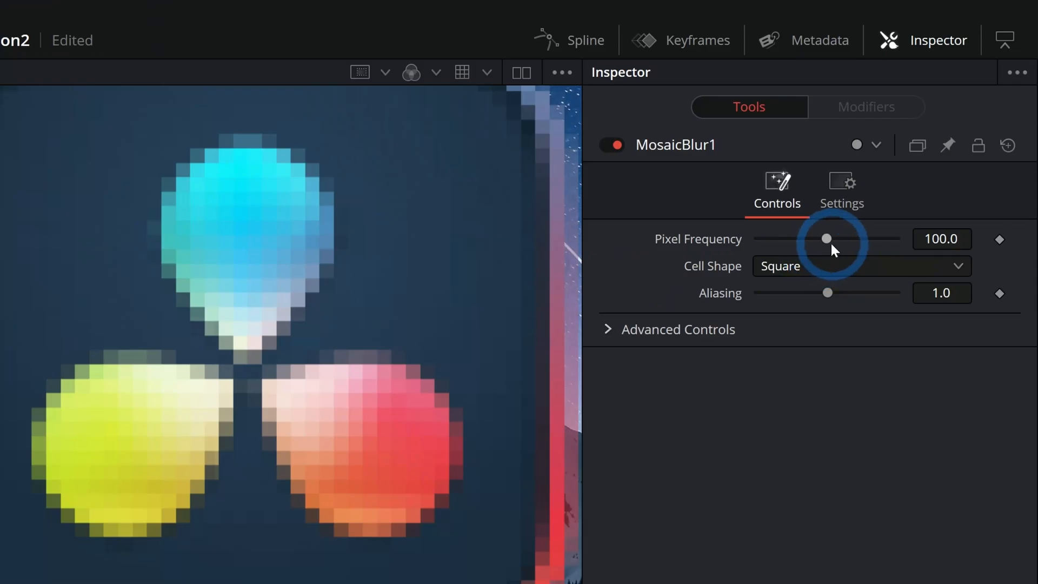
Adjust the Mosaic Blur pixel frequency to around 60
drag(827, 239, 891, 238)
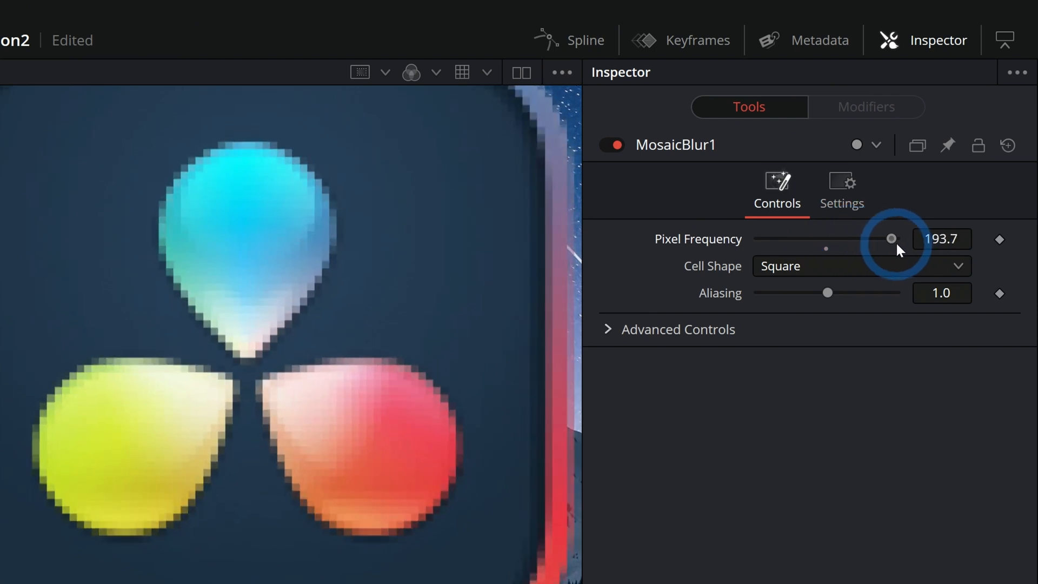
drag(891, 238, 788, 239)
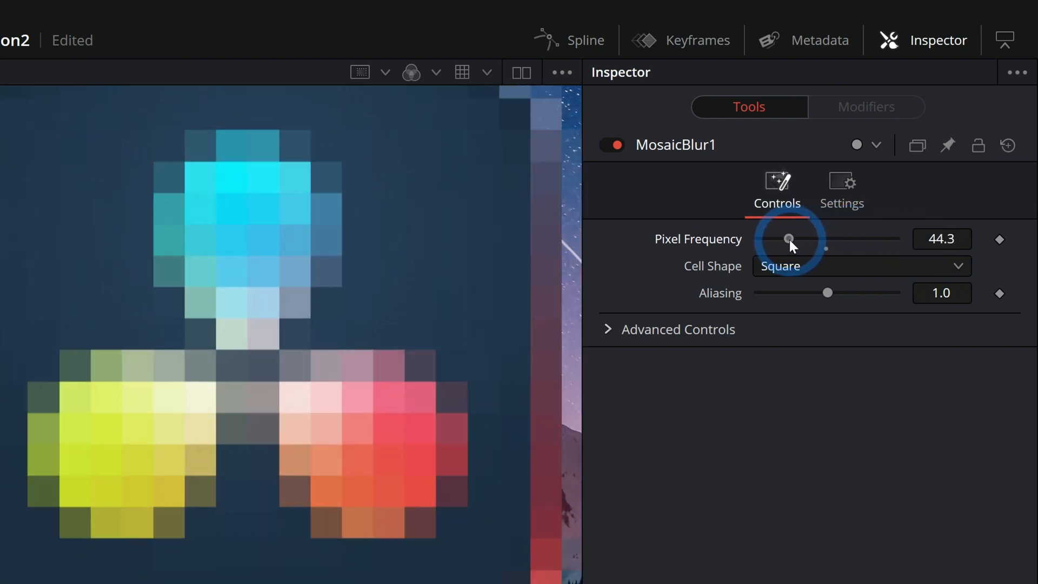
drag(788, 238, 799, 238)
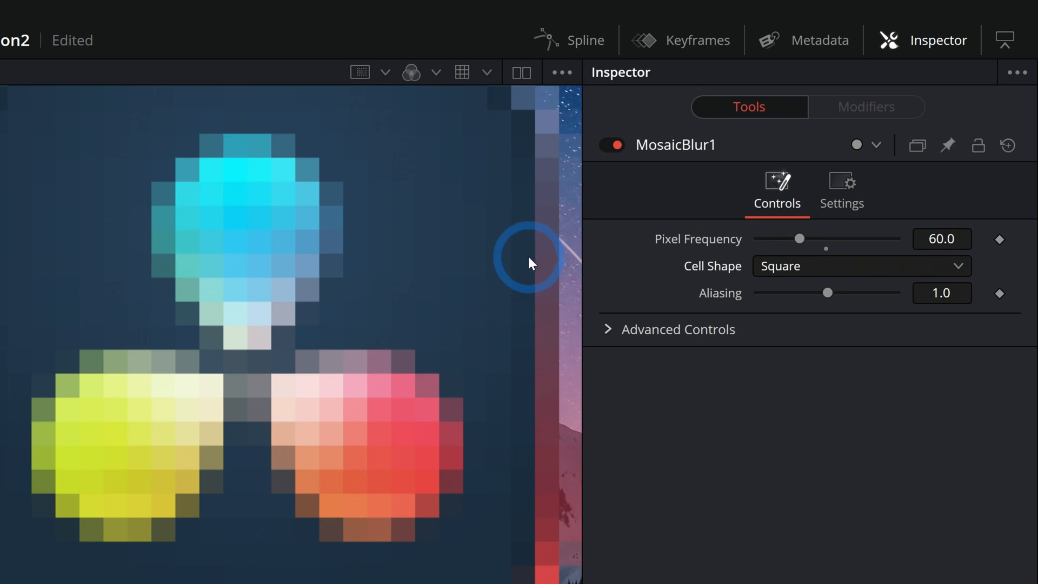
Switch the cell shape to Hexagon and lower the pixel frequency for large cells
click(860, 266)
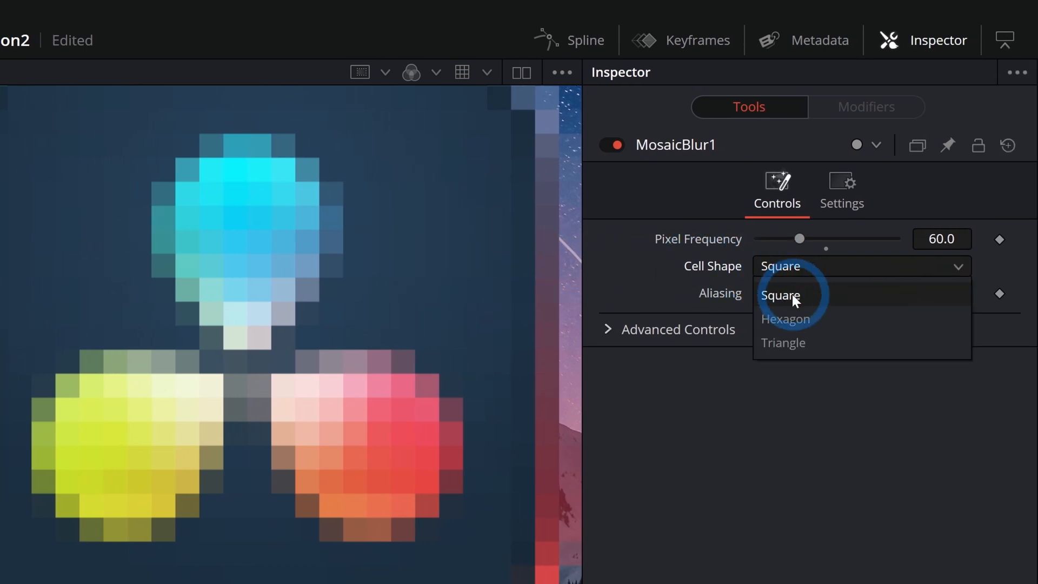
click(786, 319)
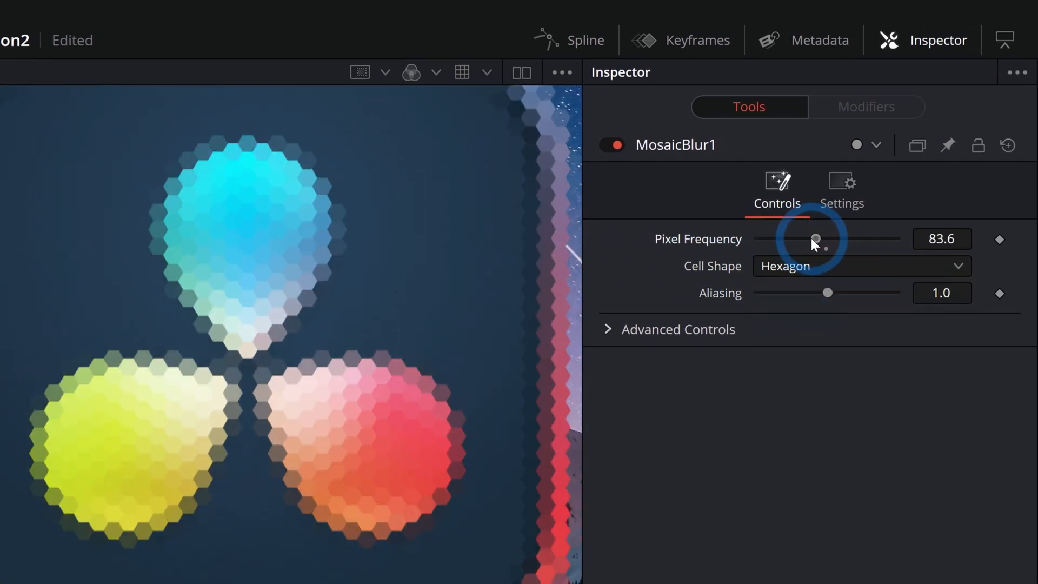
drag(814, 239, 778, 239)
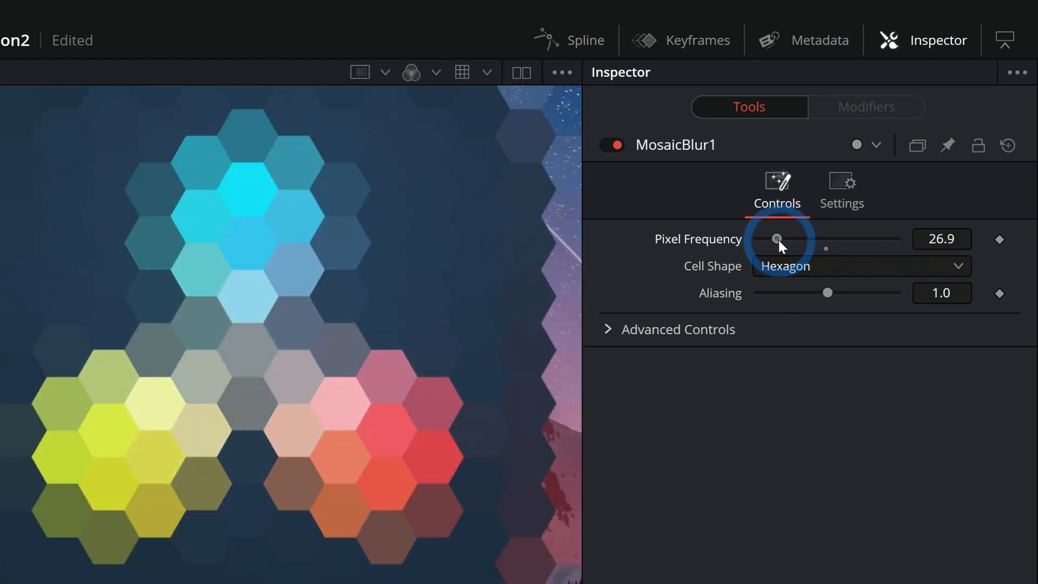
drag(778, 238, 798, 238)
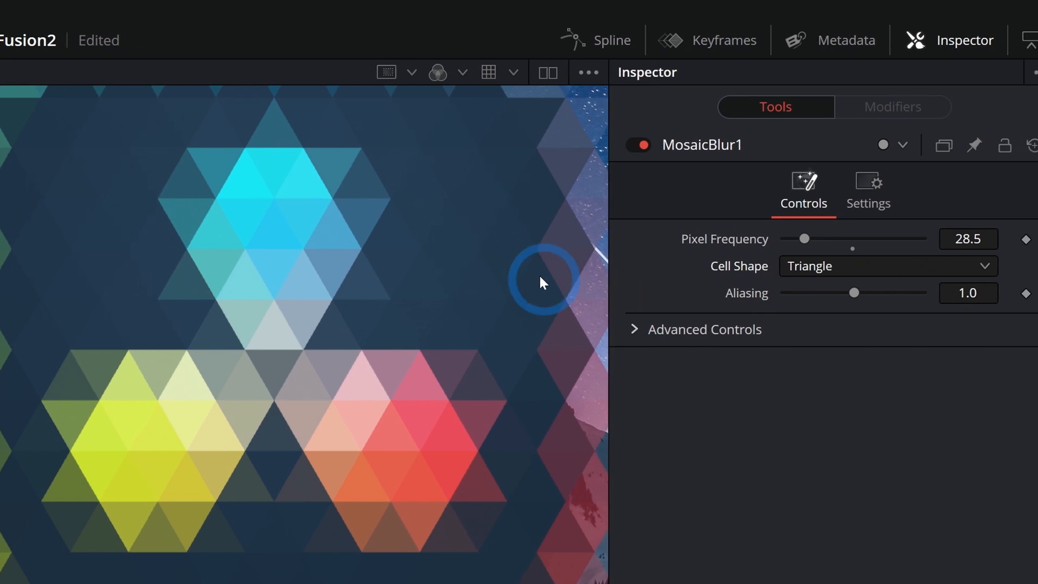
Switch the mosaic back to Square cells at pixel frequency 69.4, with aliasing at 0
click(887, 266)
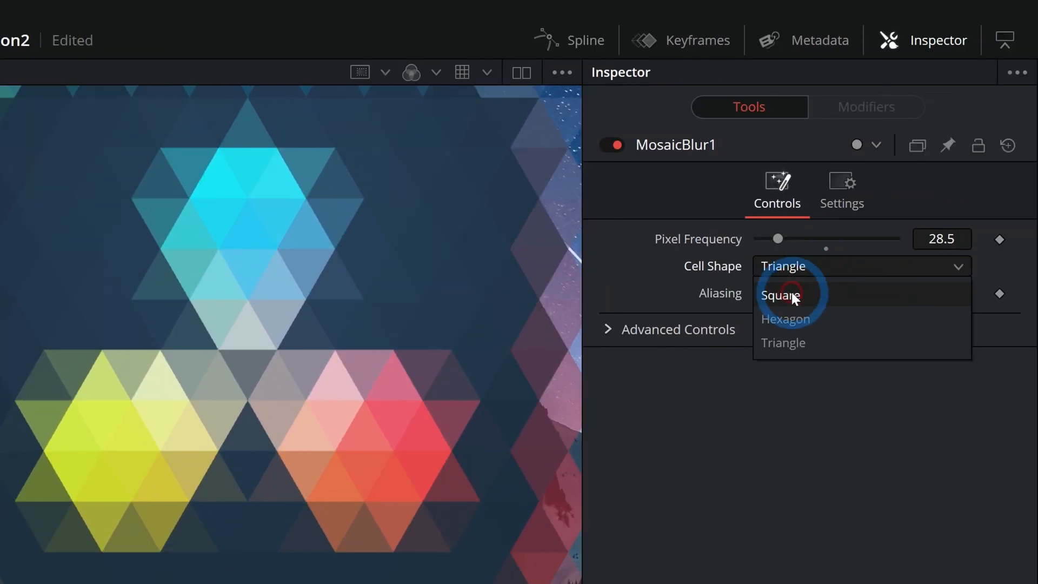
click(780, 295)
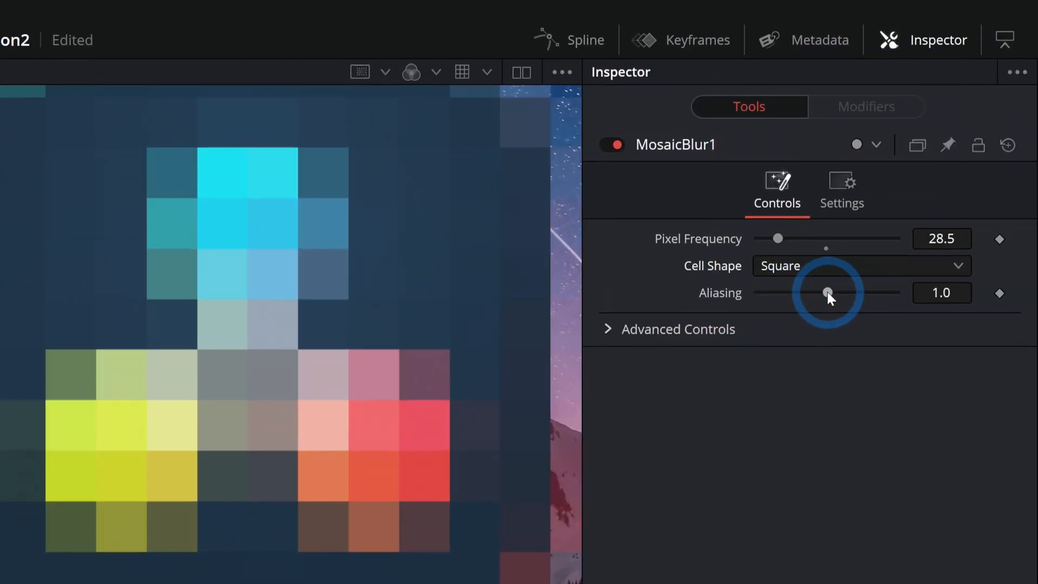
drag(778, 239, 811, 238)
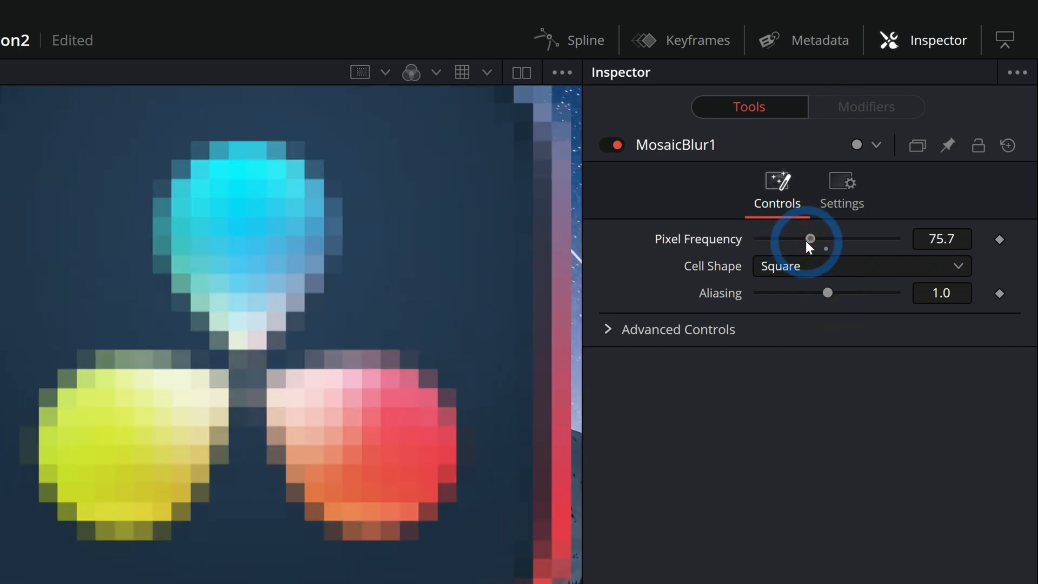
drag(810, 239, 806, 239)
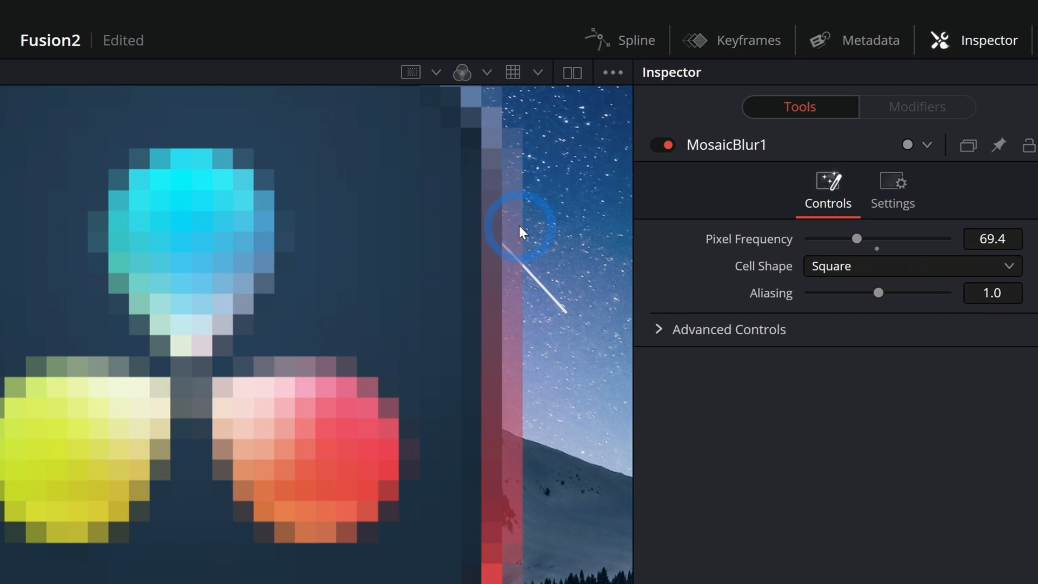
drag(879, 292, 820, 292)
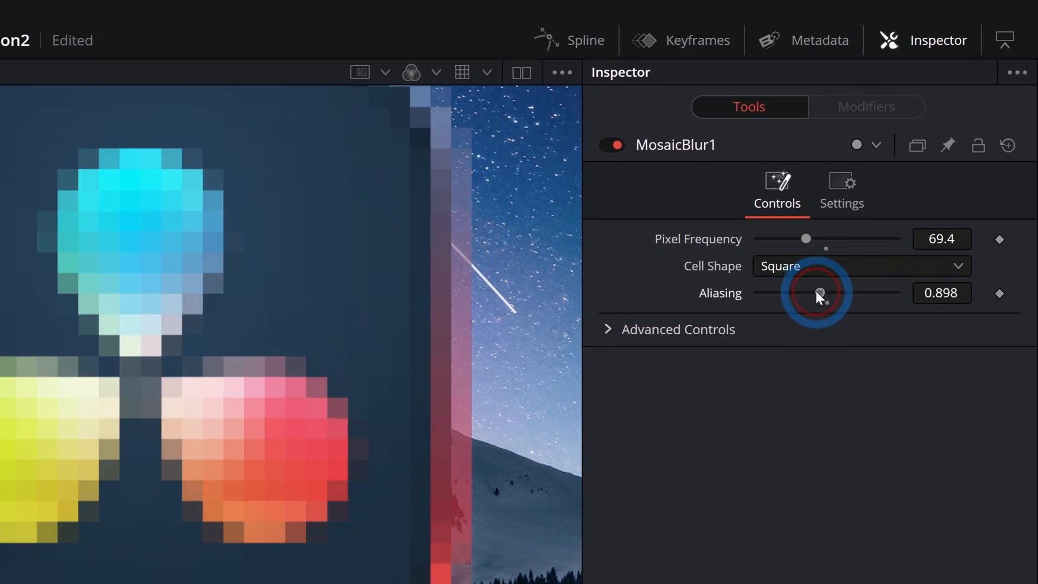
drag(820, 292, 758, 292)
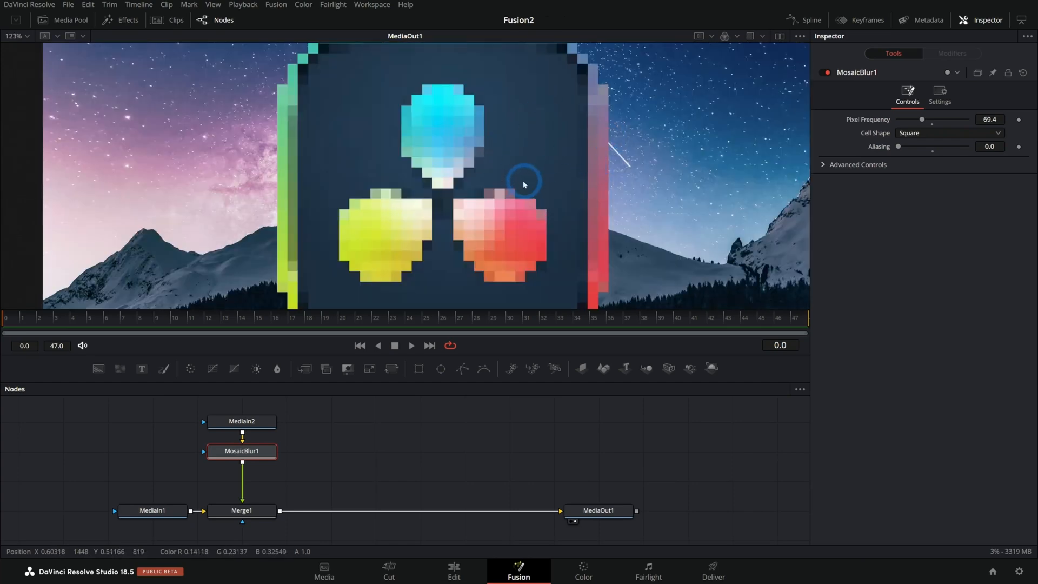
mouse_move(522, 197)
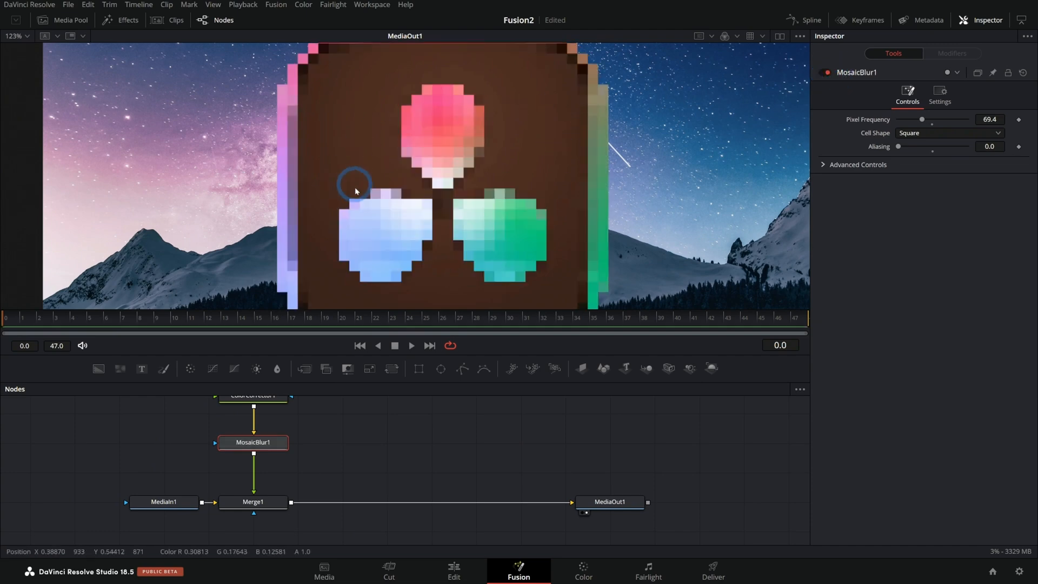
mouse_move(297, 452)
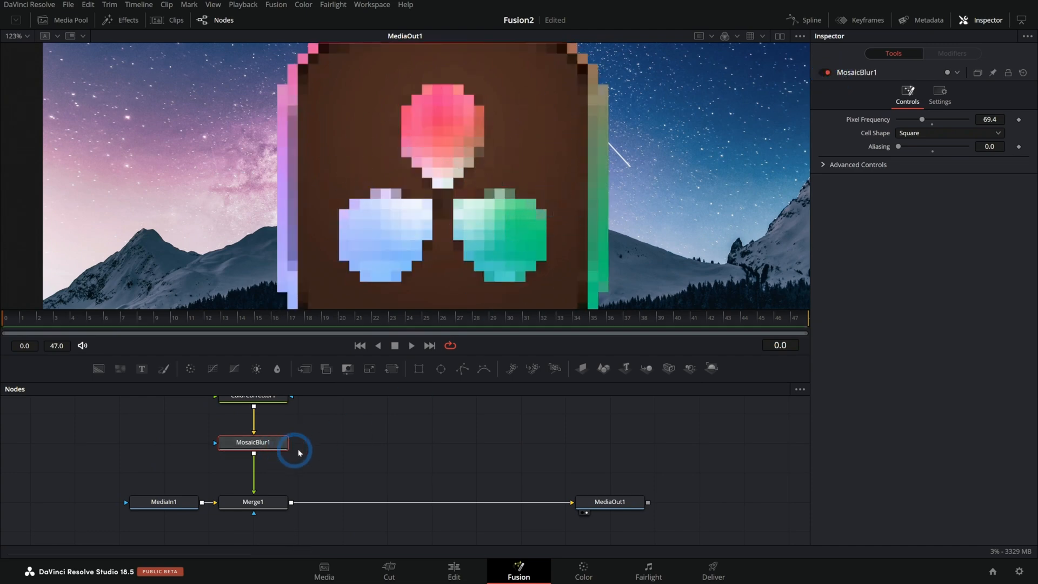
mouse_move(560, 283)
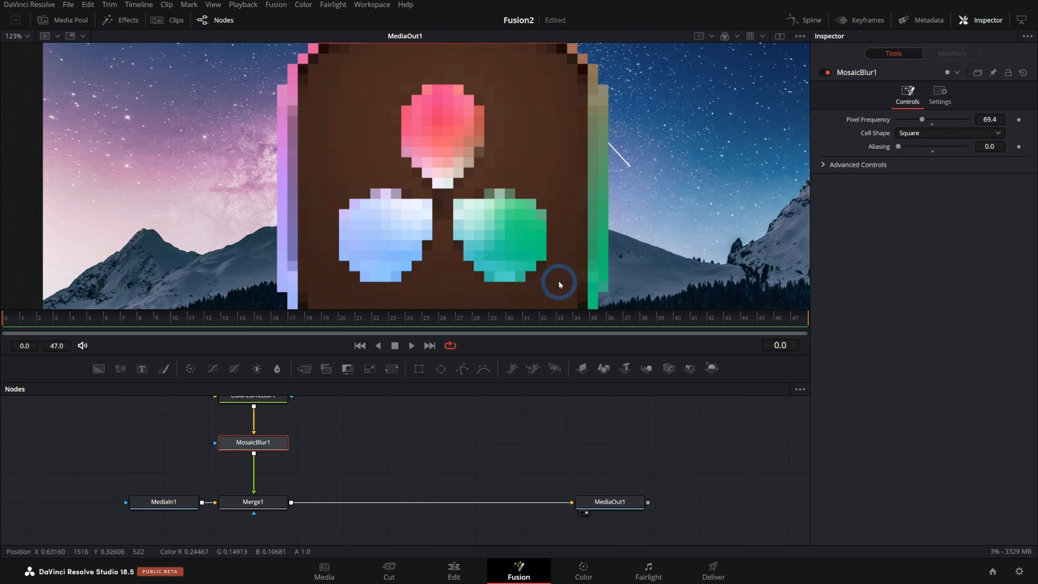